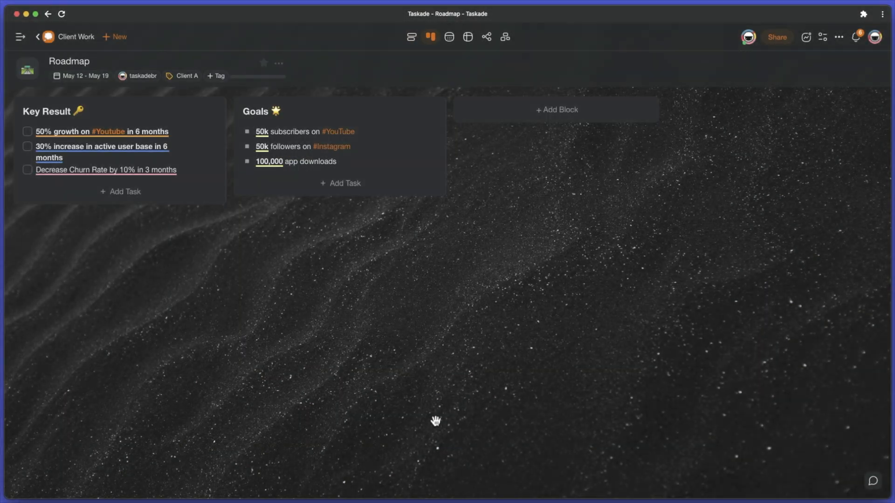
- Show Roadmap as one continuous List document and start a call from the project chat
{"action": "left_click", "coordinate": [505, 36]}
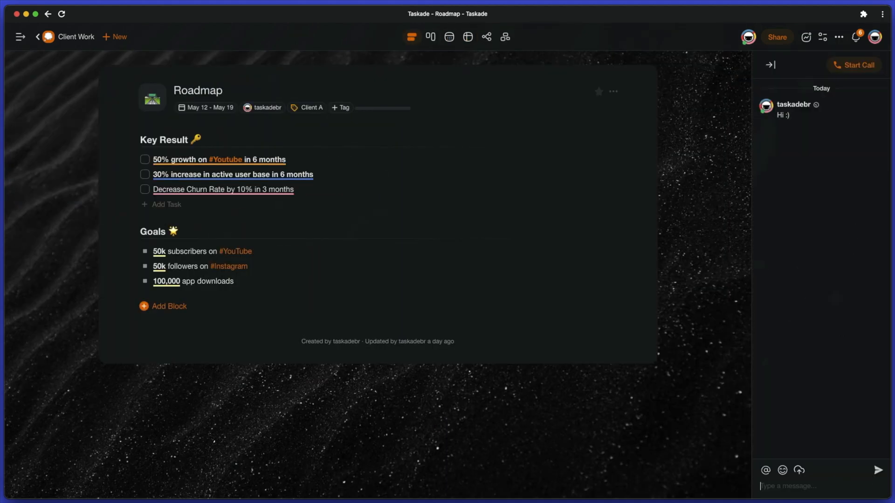
{"action": "left_click", "coordinate": [855, 64]}
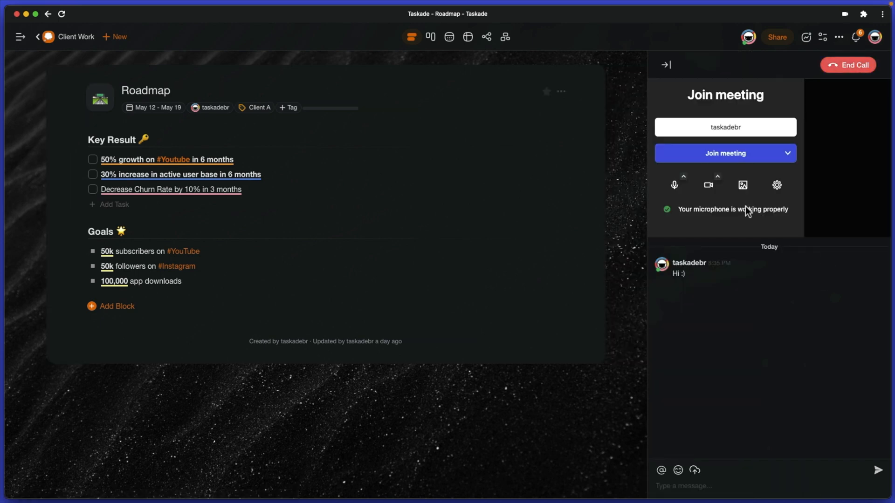
{"action": "left_click", "coordinate": [721, 152]}
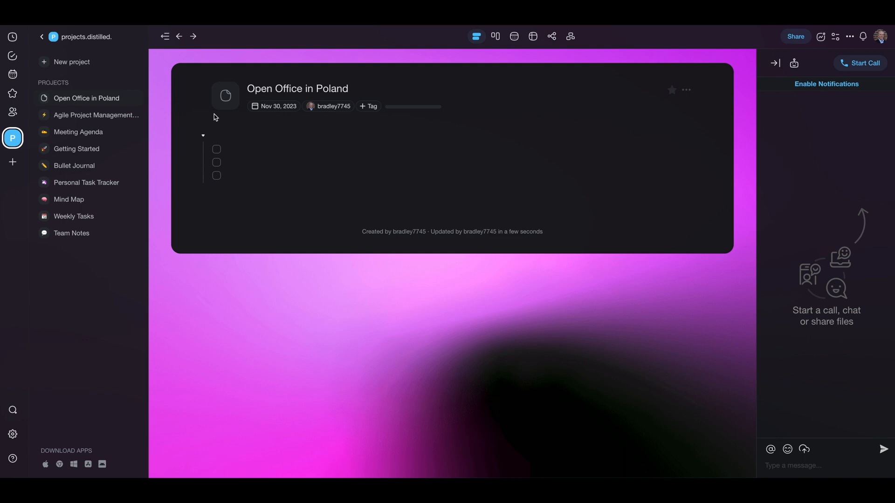
{"action": "mouse_move", "coordinate": [352, 97]}
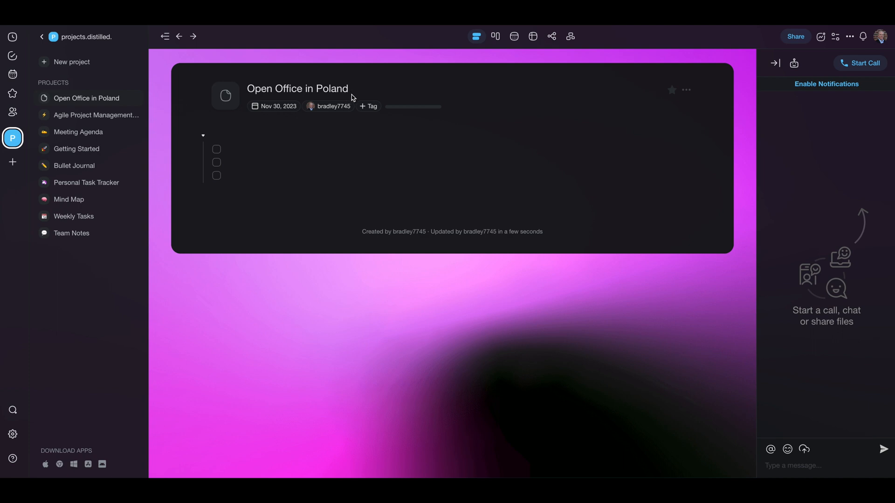
{"action": "mouse_move", "coordinate": [254, 151]}
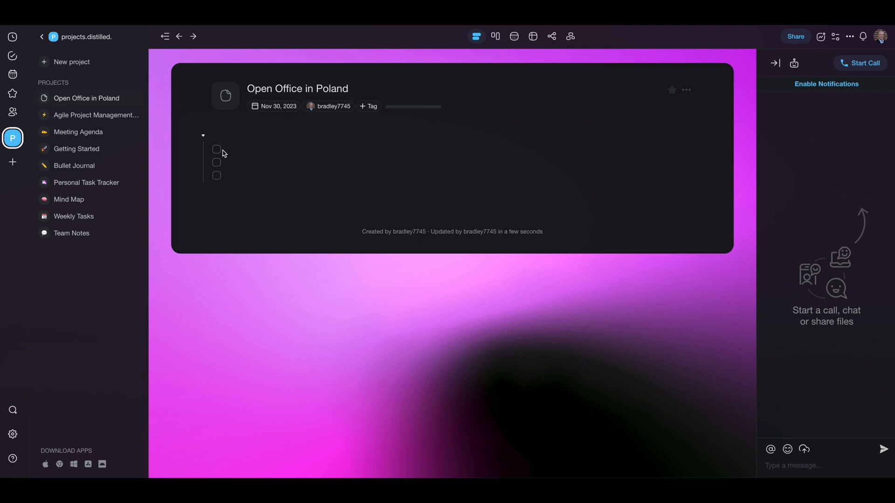
{"action": "mouse_move", "coordinate": [226, 137]}
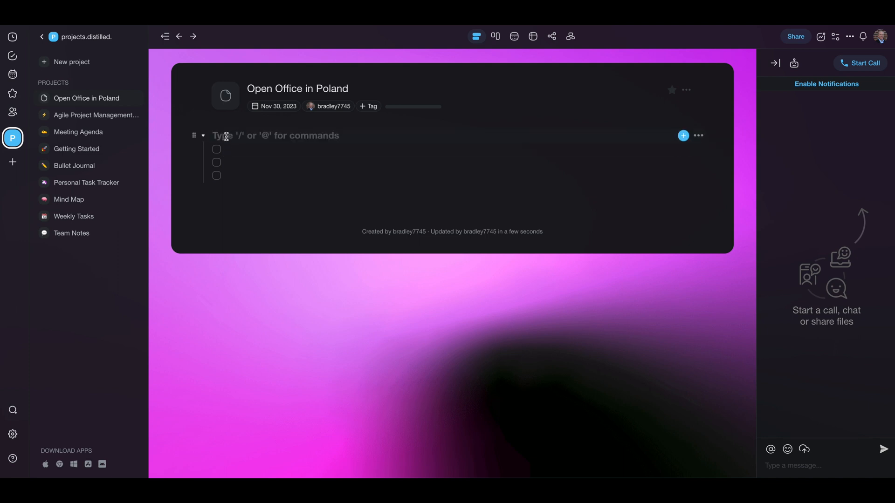
- Ask the AI Assistant to 'create tasks for open' an office in Poland and insert its ten-task list
{"action": "type", "text": "/"}
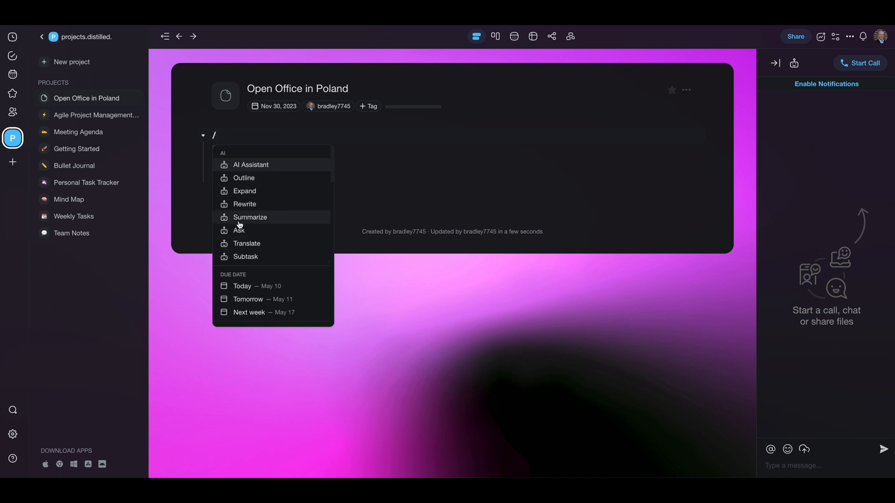
{"action": "mouse_move", "coordinate": [250, 165]}
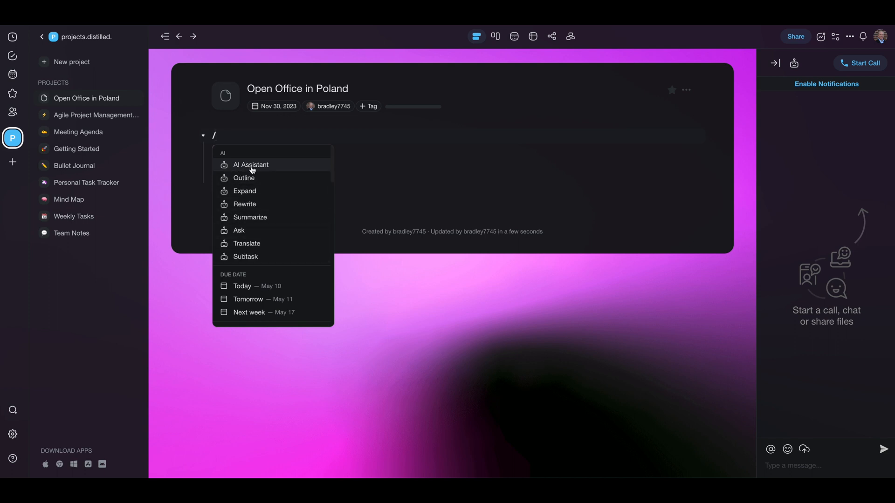
{"action": "type", "text": "c"}
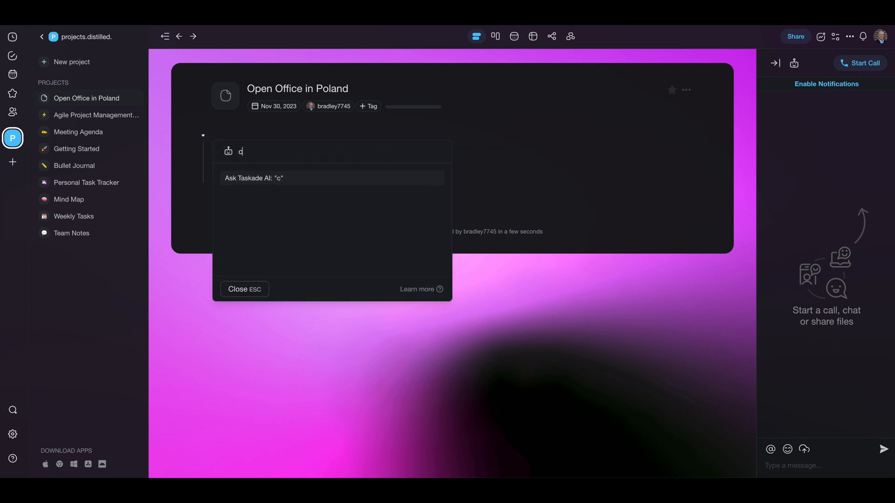
{"action": "type", "text": "reate tasks for open"}
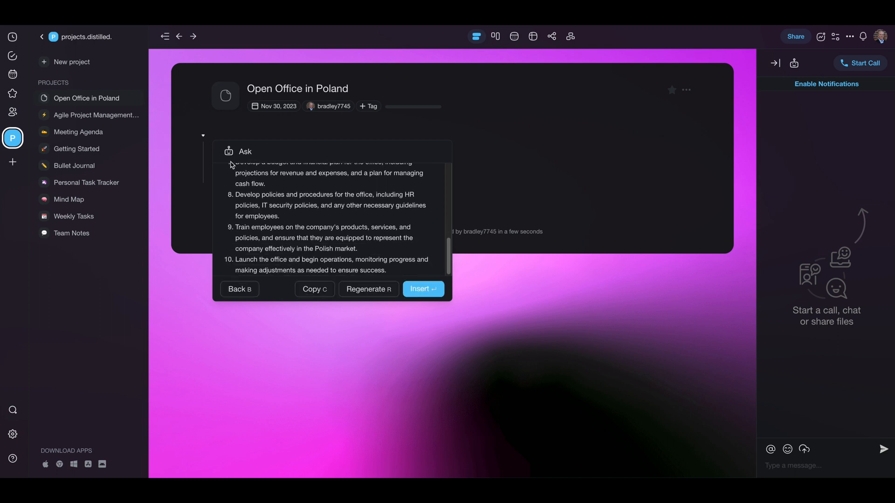
{"action": "mouse_move", "coordinate": [376, 295]}
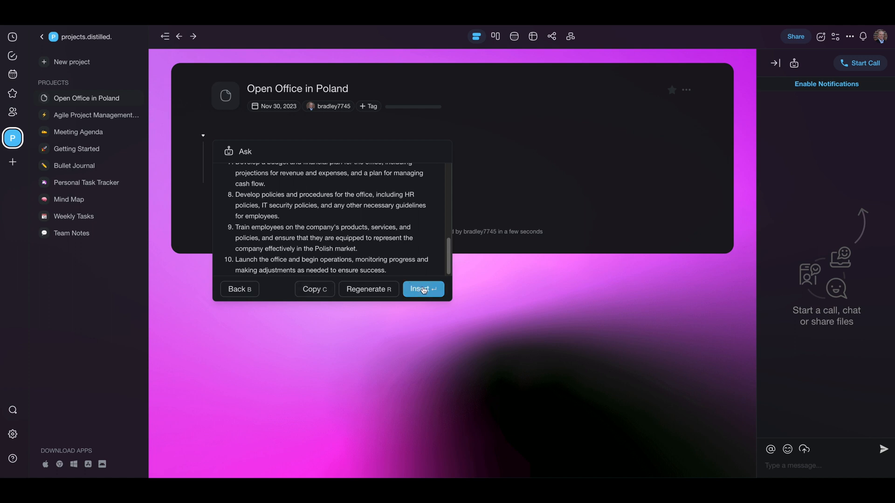
{"action": "left_click", "coordinate": [423, 289]}
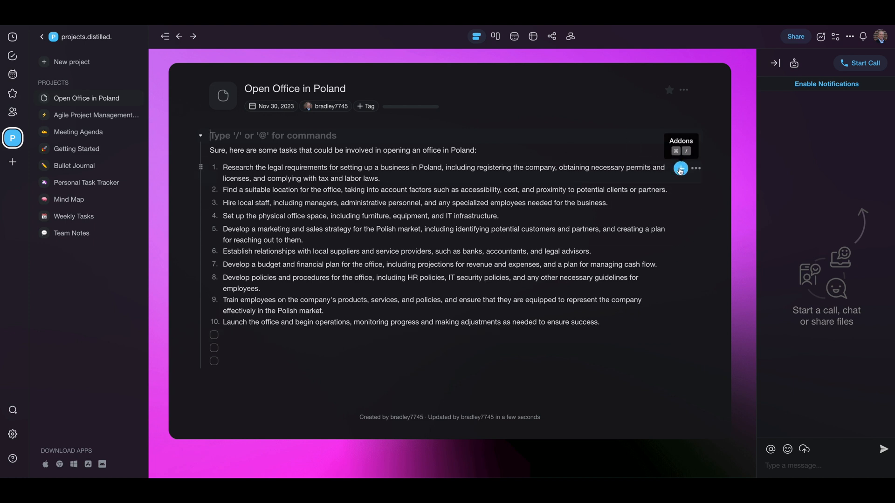
- Expand the first task with AI-generated legal requirement details
{"action": "left_click", "coordinate": [679, 168]}
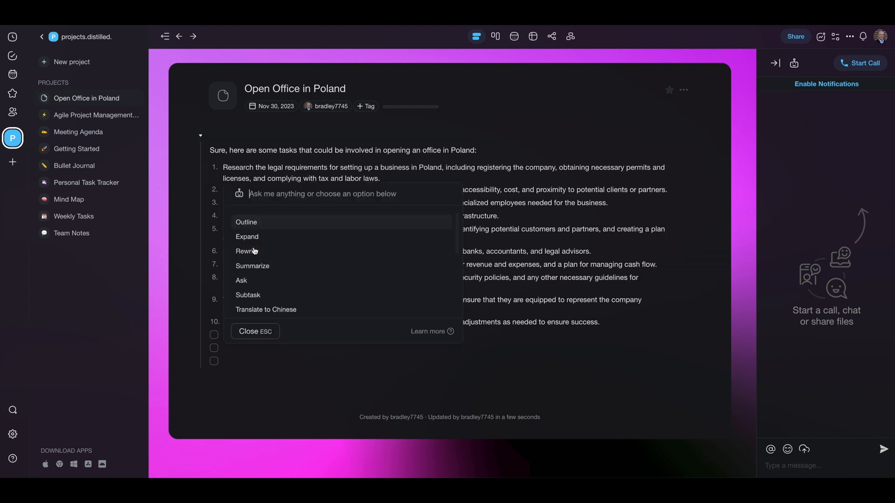
{"action": "left_click", "coordinate": [246, 237]}
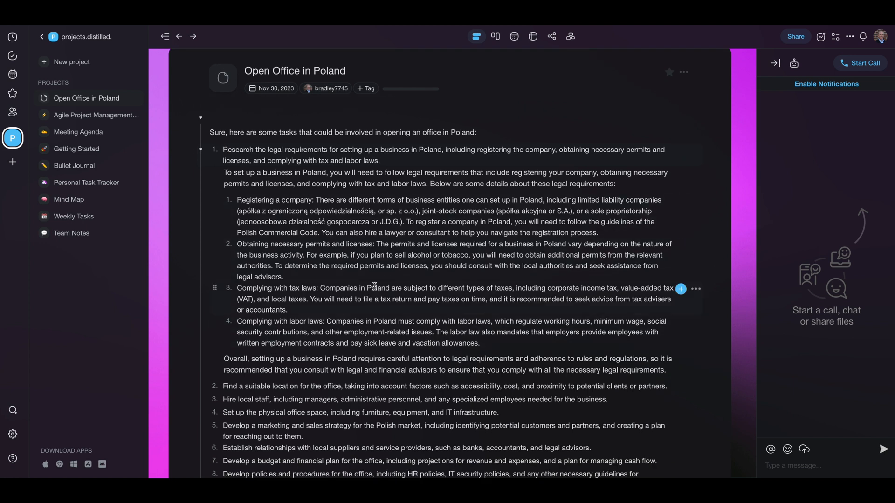
{"action": "mouse_move", "coordinate": [435, 272]}
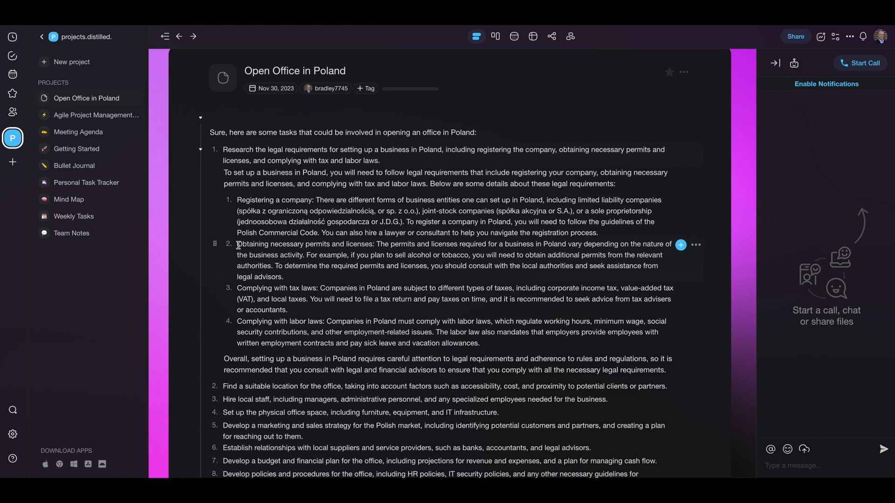
- Expand the permits and licenses point into its own list of common permits and insert it
{"action": "left_click_drag", "start_coordinate": [236, 243], "coordinate": [283, 277]}
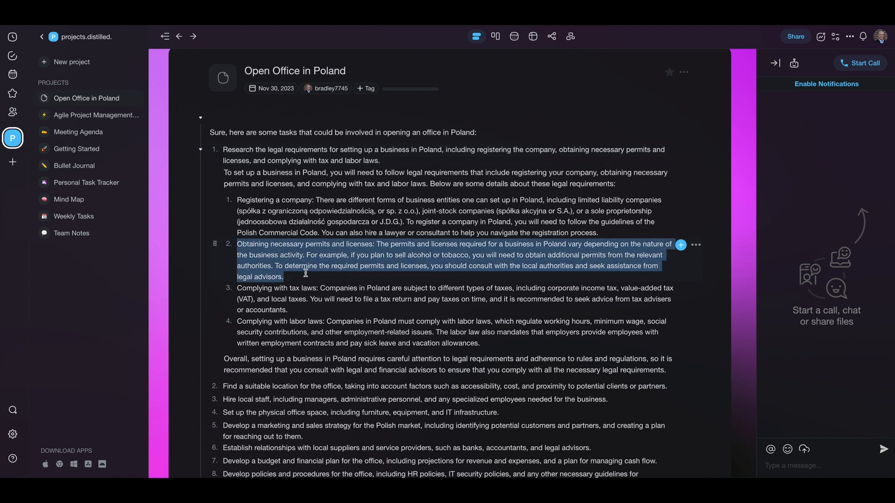
{"action": "left_click", "coordinate": [681, 245]}
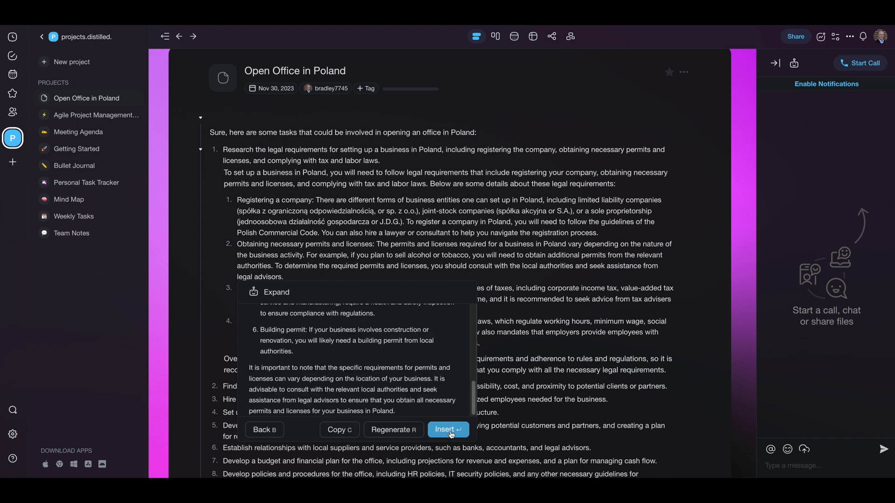
{"action": "left_click", "coordinate": [449, 430]}
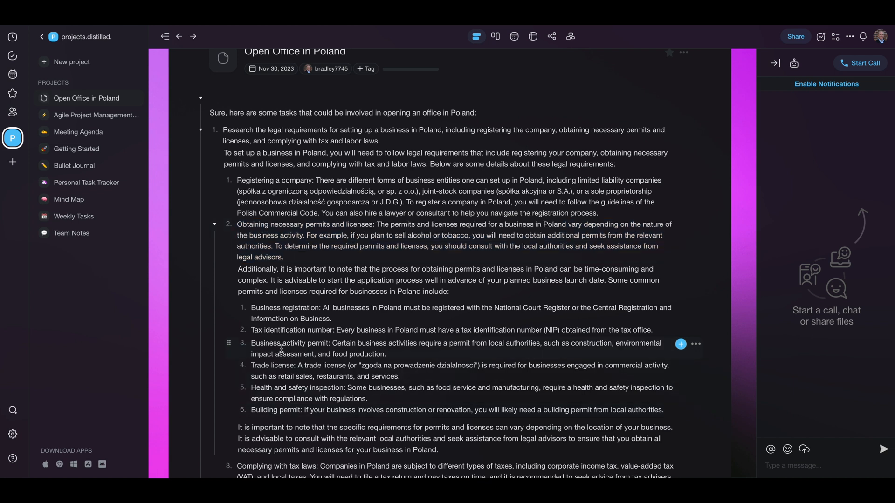
- On the empty bottom task, ask the AI to 'create an outline for projects kickoff'
{"action": "scroll", "scroll_direction": "down", "scroll_amount": 3}
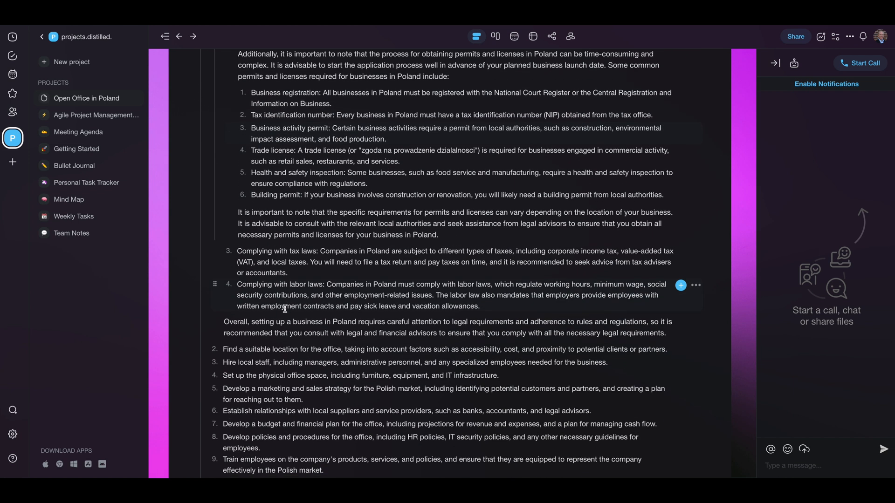
{"action": "scroll", "scroll_direction": "down", "scroll_amount": 3}
{"action": "type", "text": "/"}
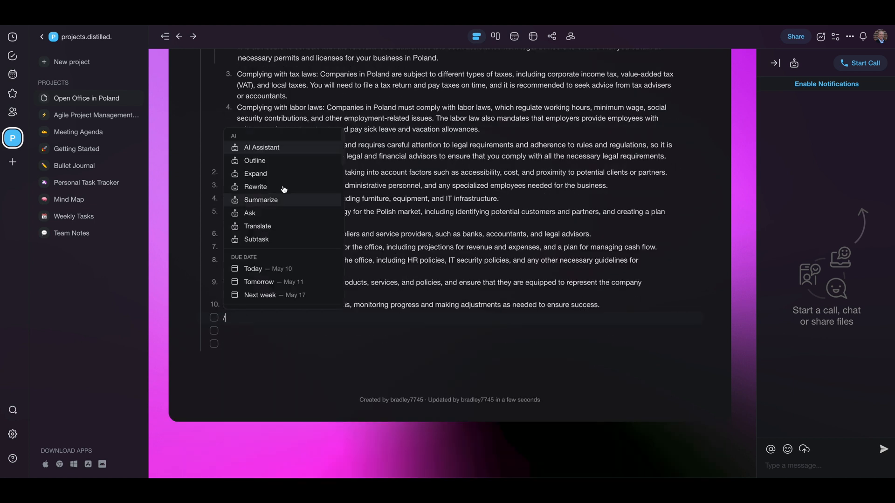
{"action": "left_click", "coordinate": [261, 148]}
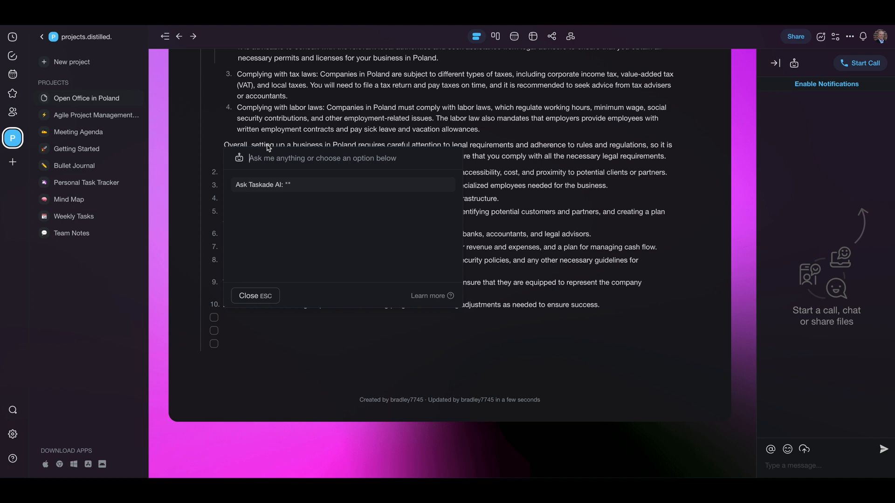
{"action": "type", "text": "create an outline for"}
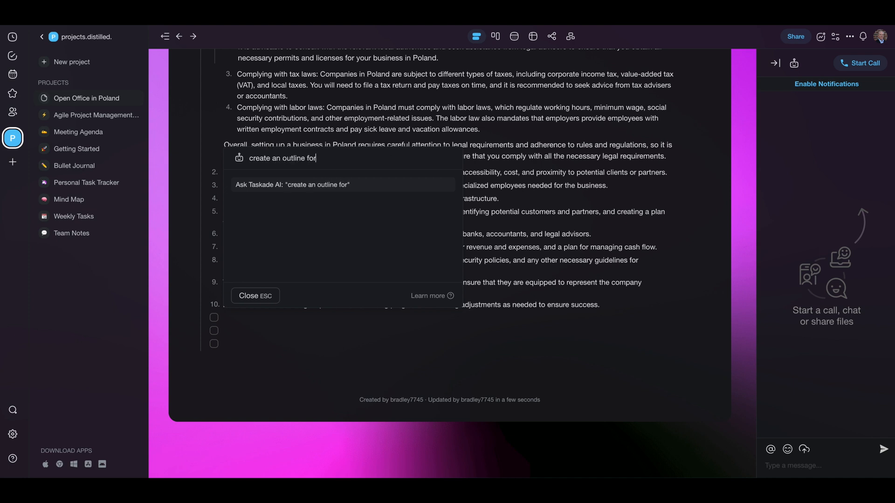
{"action": "type", "text": "projects kicko"}
{"action": "left_click", "coordinate": [454, 331]}
{"action": "type", "text": "/"}
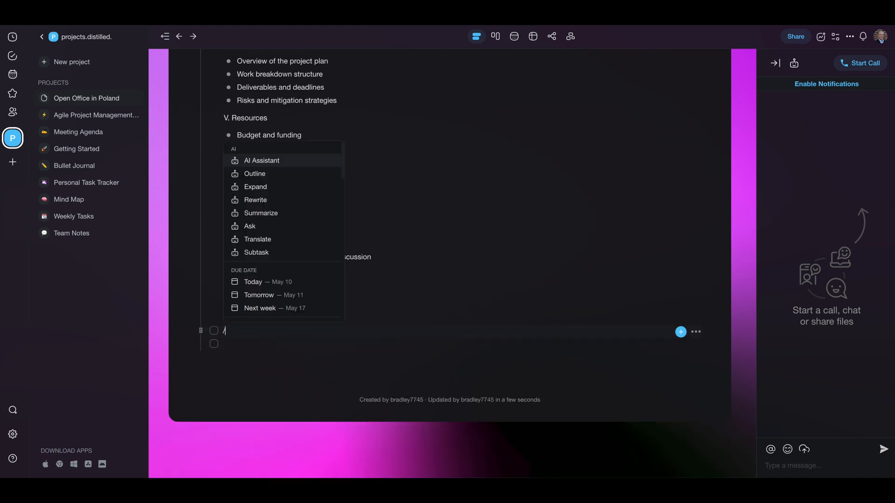
- Ask the AI to 'create agenda for poland office' and insert the ten-item kickoff agenda
{"action": "type", "text": "create"}
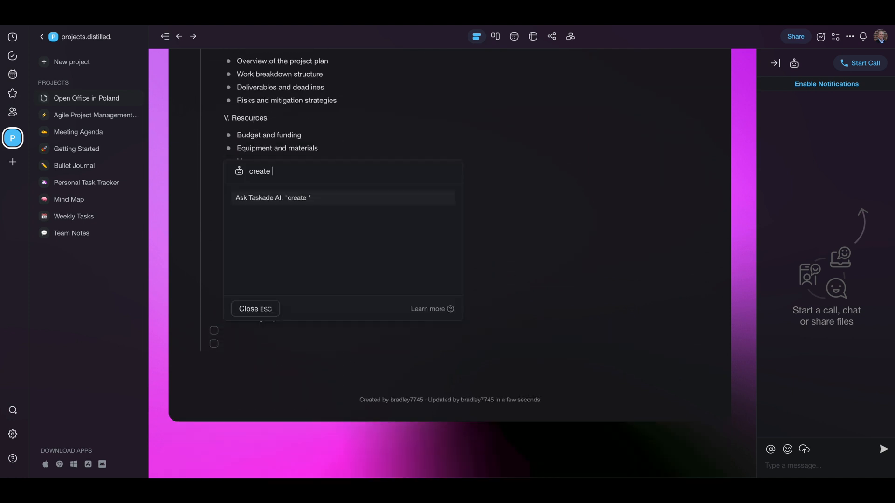
{"action": "type", "text": "agenda for p"}
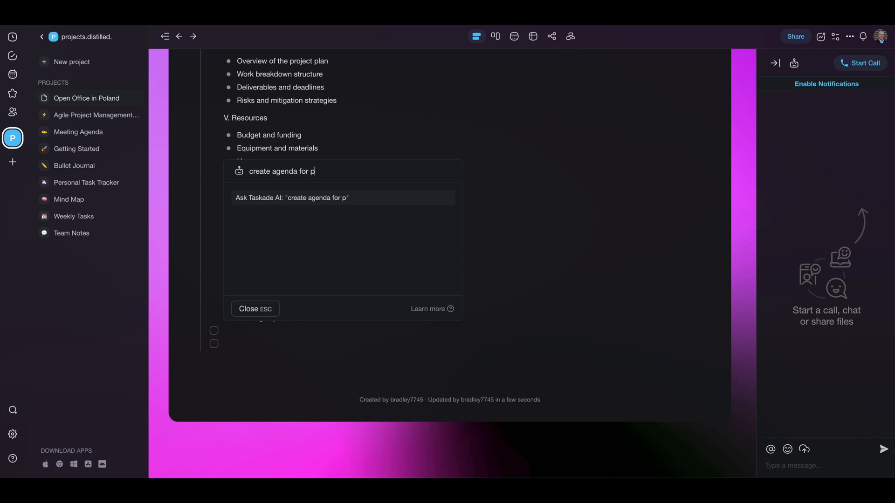
{"action": "type", "text": "oland offic"}
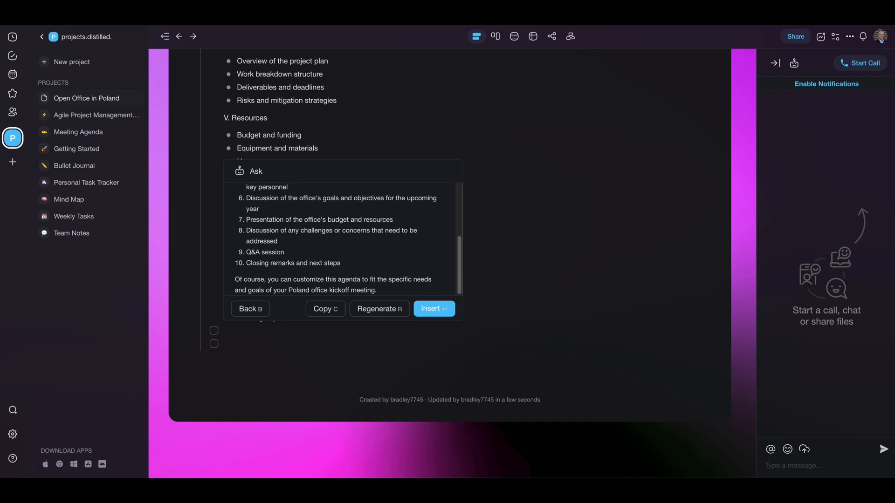
{"action": "left_click", "coordinate": [433, 309]}
{"action": "type", "text": "/"}
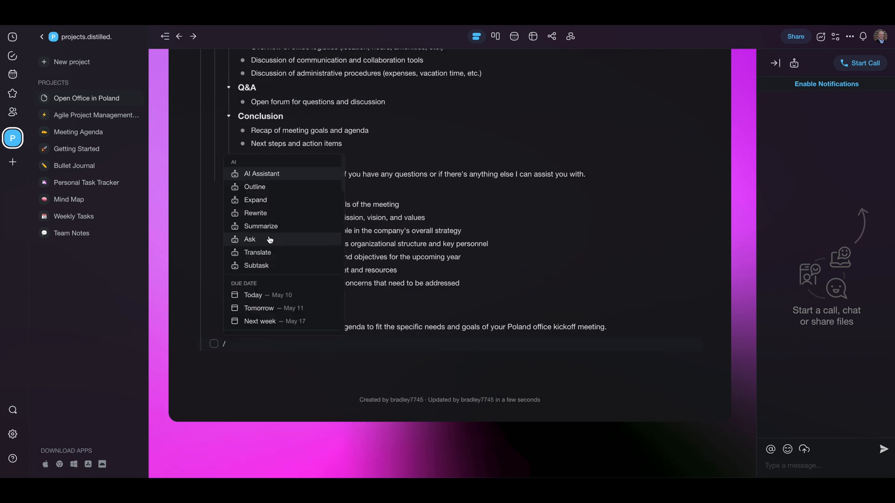
{"action": "mouse_move", "coordinate": [261, 177]}
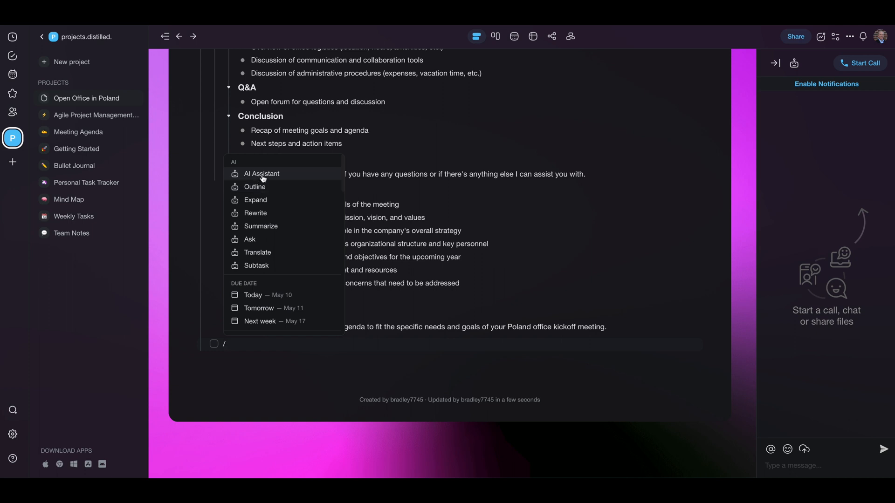
- Prompt the AI to 'write a project' update, then go back and discard that first answer
{"action": "type", "text": "write a project"}
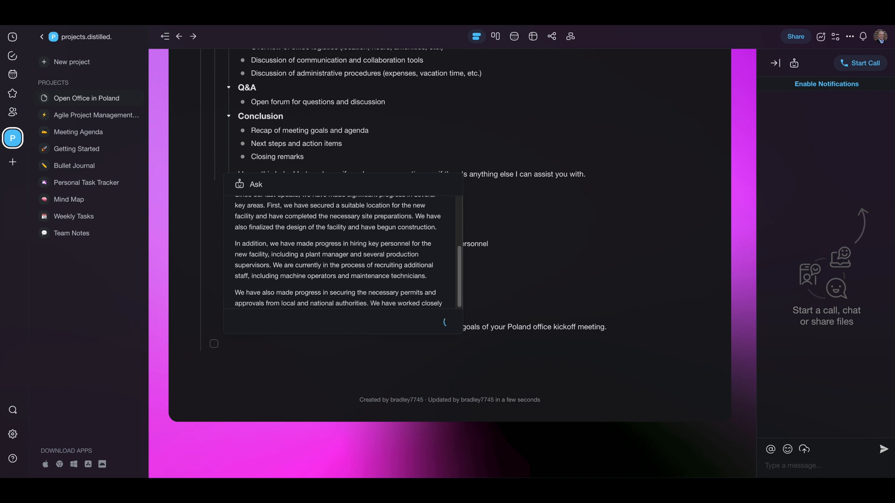
{"action": "scroll", "scroll_direction": "down", "scroll_amount": 3}
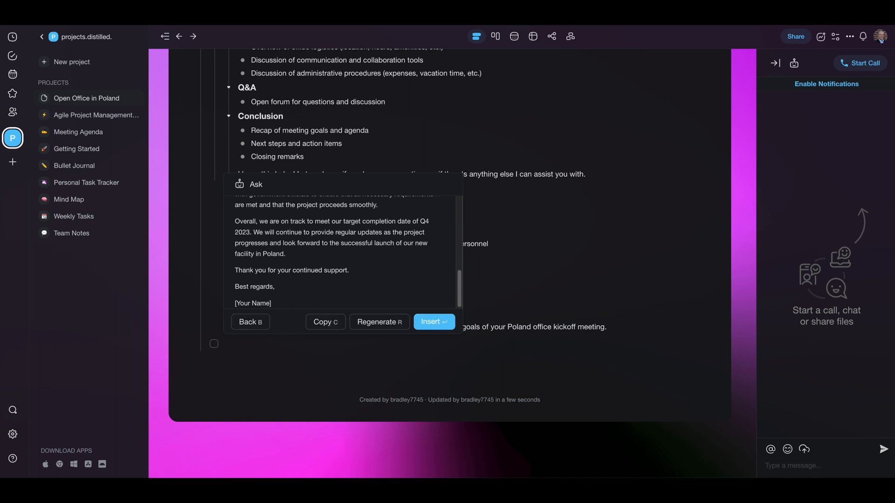
{"action": "left_click", "coordinate": [433, 321]}
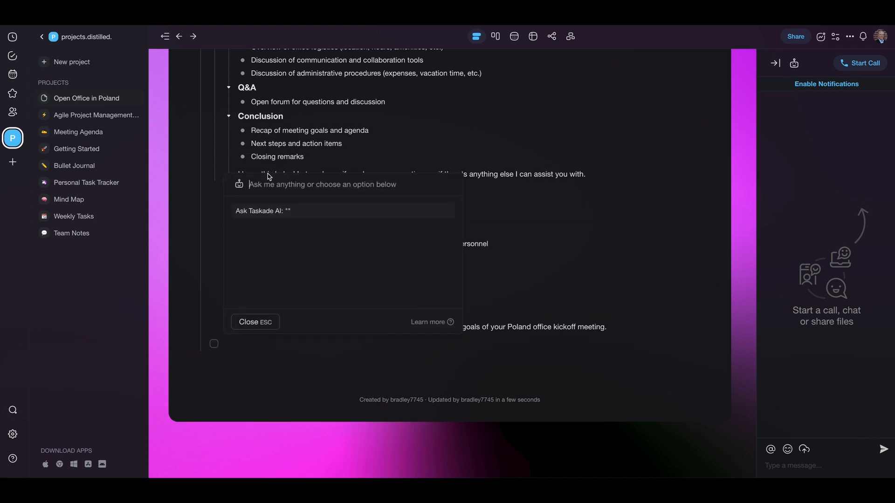
- Re-ask with 'create a project update for Poland' and insert the generated project update
{"action": "type", "text": "create a project update"}
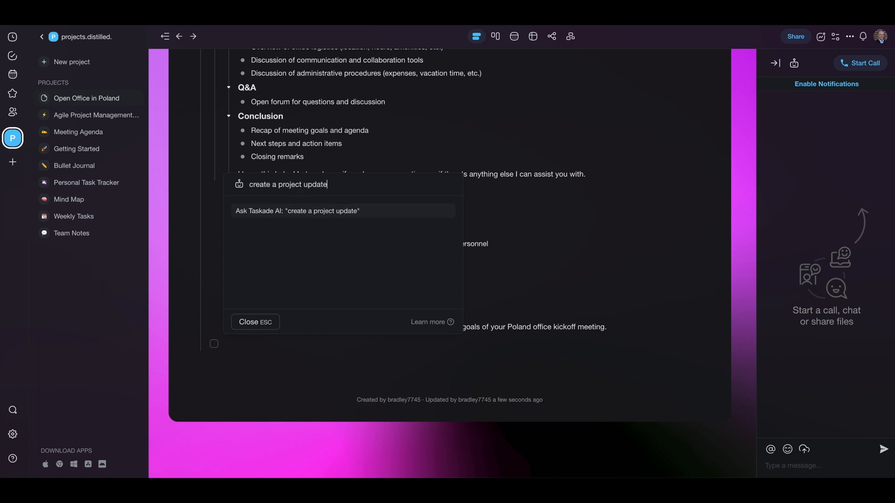
{"action": "type", "text": "for Pol"}
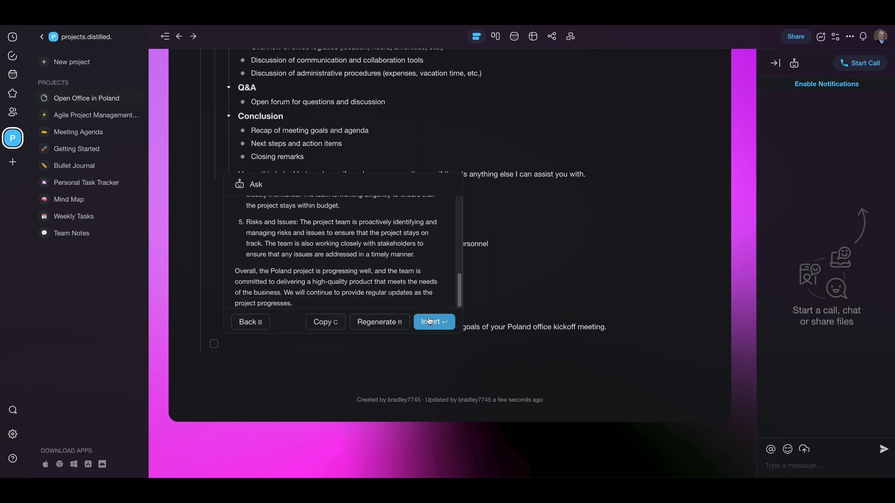
{"action": "left_click", "coordinate": [432, 321]}
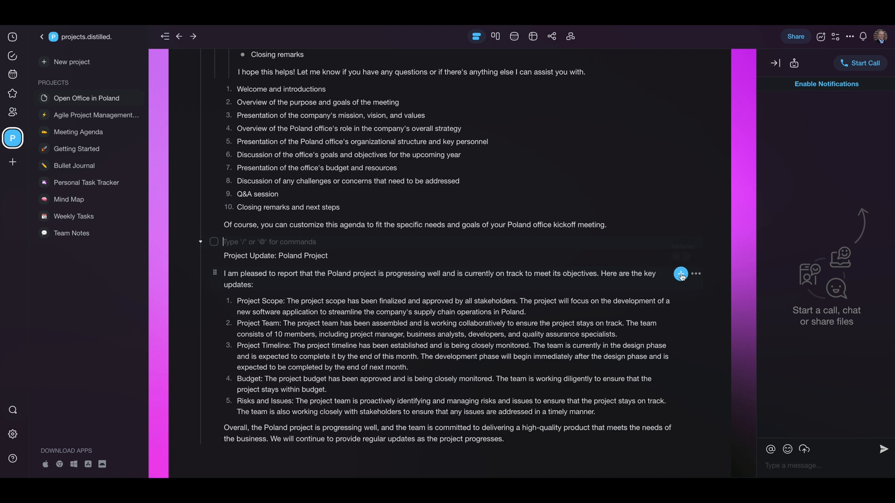
{"action": "left_click", "coordinate": [679, 274]}
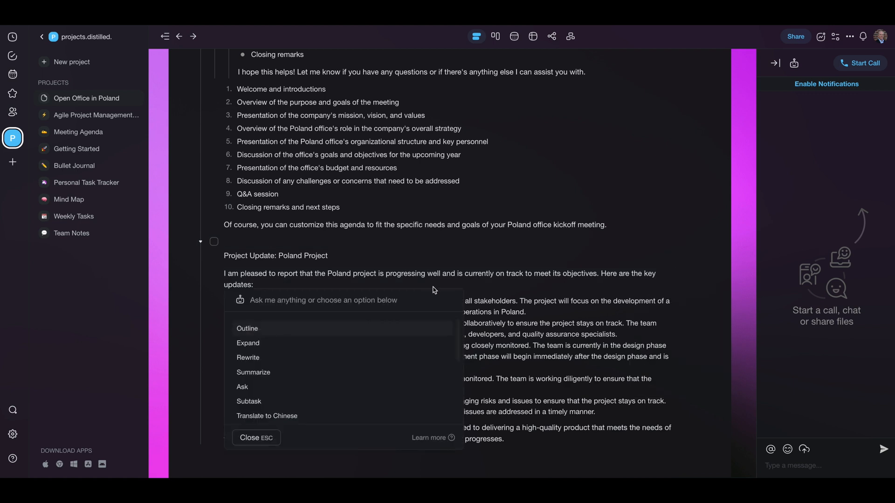
{"action": "mouse_move", "coordinate": [250, 375]}
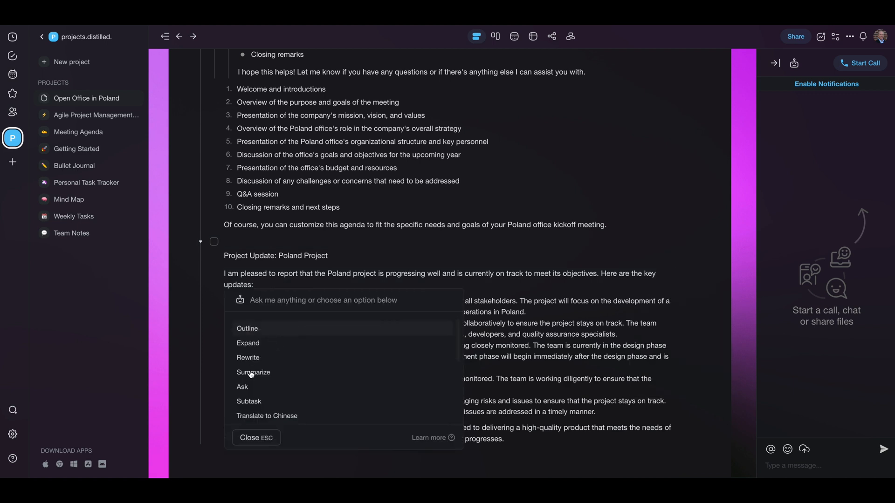
{"action": "left_click", "coordinate": [252, 372]}
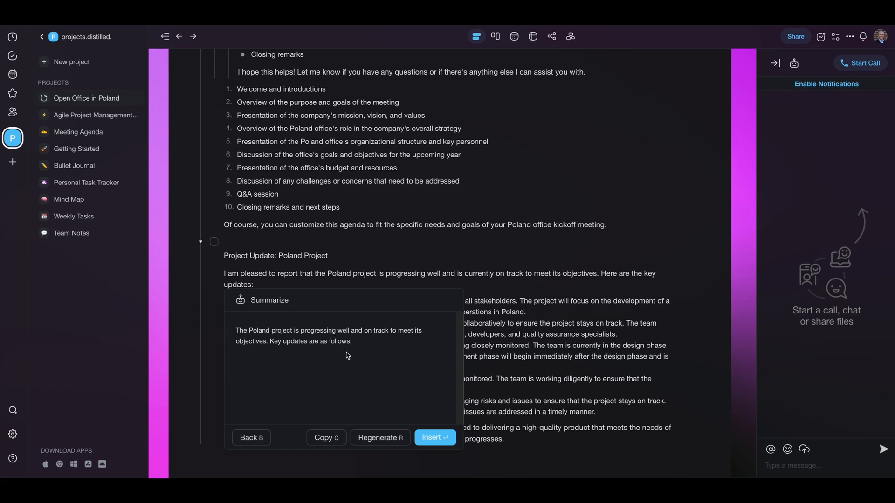
{"action": "left_click", "coordinate": [380, 438]}
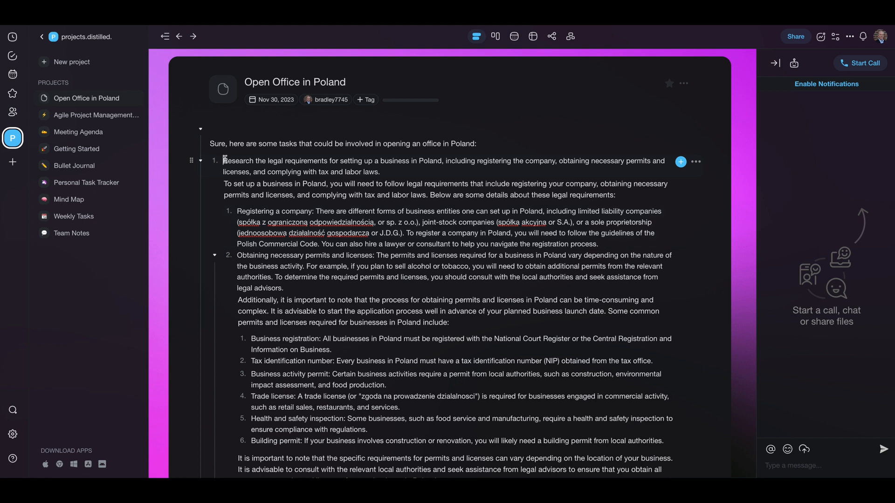
- Ask the first task's AI 'do you recommend any local commercial attornies in poland' and insert its answer
{"action": "left_click_drag", "start_coordinate": [224, 160], "coordinate": [342, 161]}
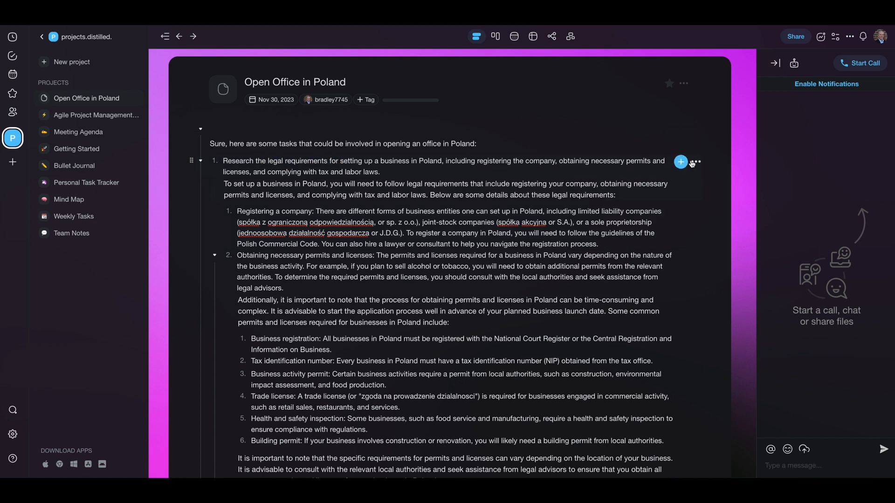
{"action": "left_click", "coordinate": [680, 162]}
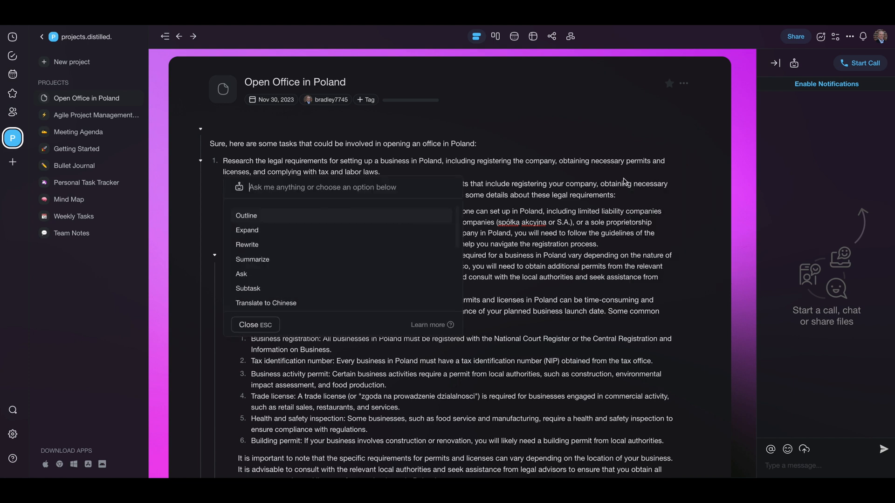
{"action": "type", "text": "do you recommend any local a"}
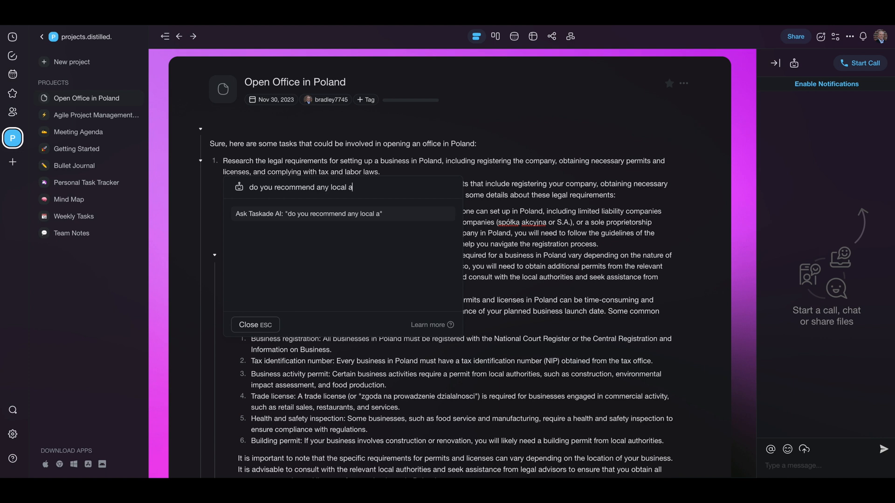
{"action": "type", "text": "commercial atto"}
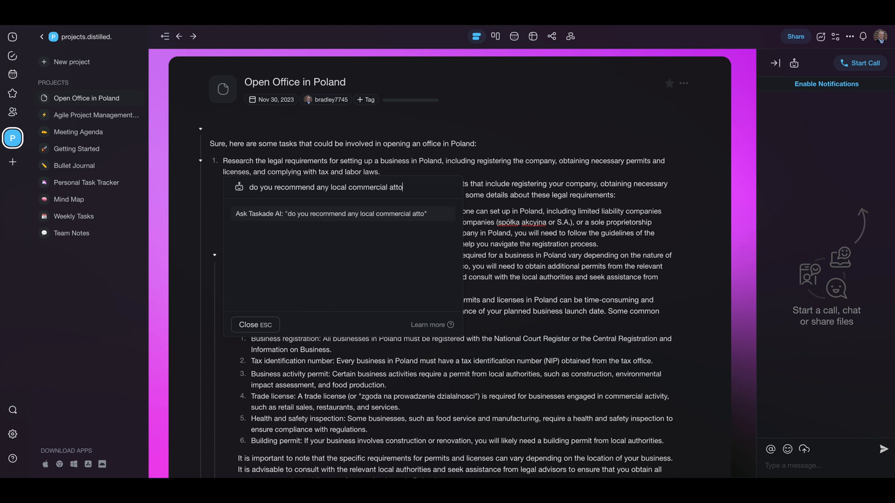
{"action": "type", "text": "rnies in poland"}
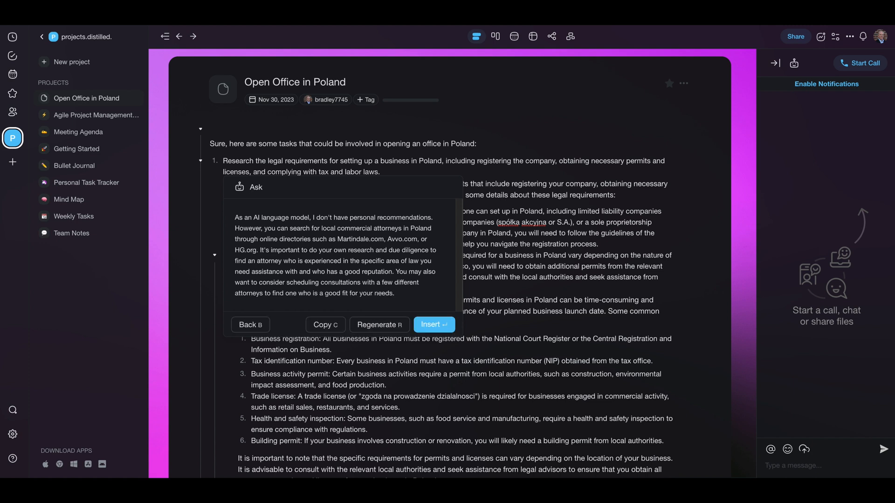
{"action": "mouse_move", "coordinate": [285, 226]}
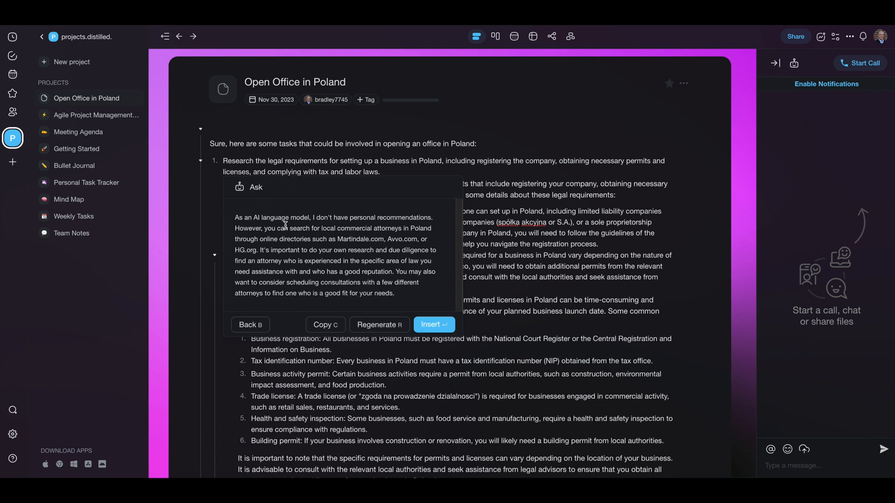
{"action": "left_click", "coordinate": [433, 324]}
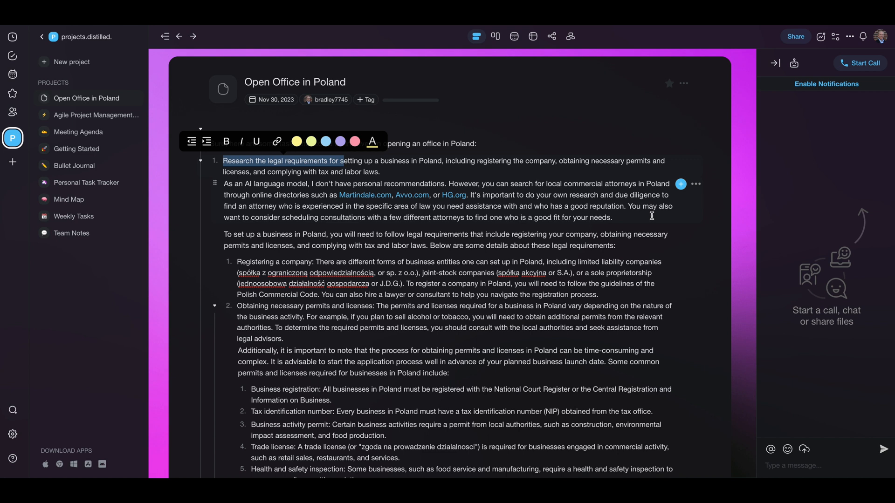
- Translate the inserted attorney answer into Czech with the AI options
{"action": "left_click", "coordinate": [695, 184]}
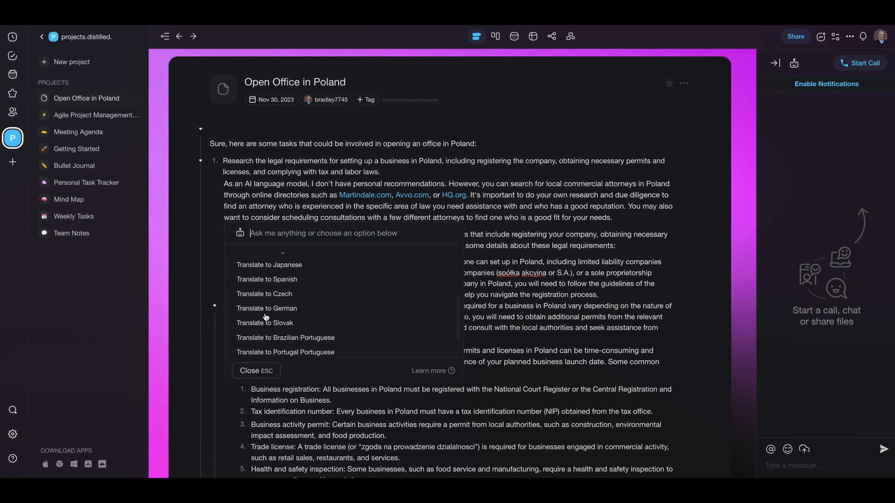
{"action": "left_click", "coordinate": [264, 293]}
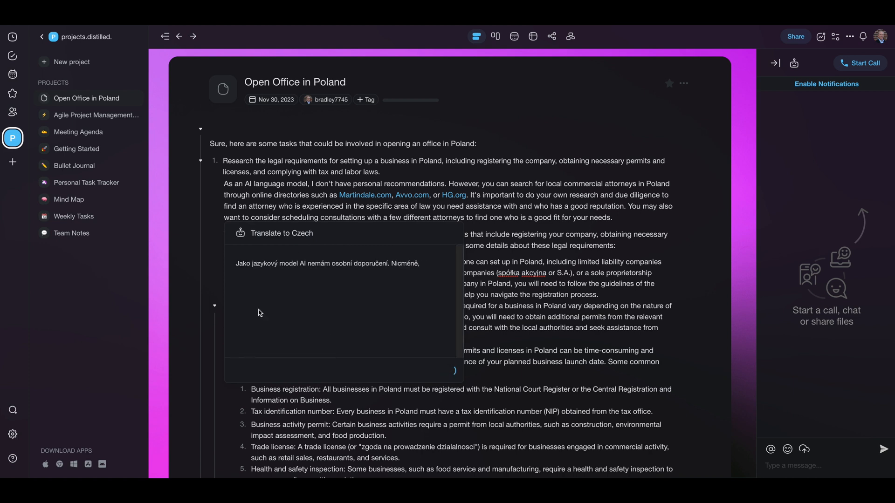